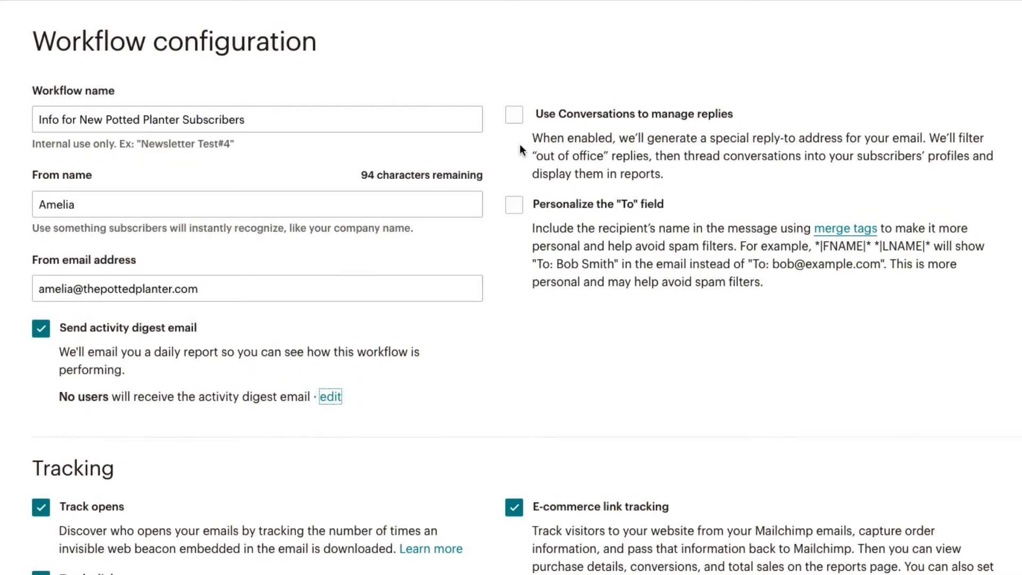
- Show the overview of the Info for New Potted Planter Subscribers workflow
{"action": "left_click", "coordinate": [514, 115]}
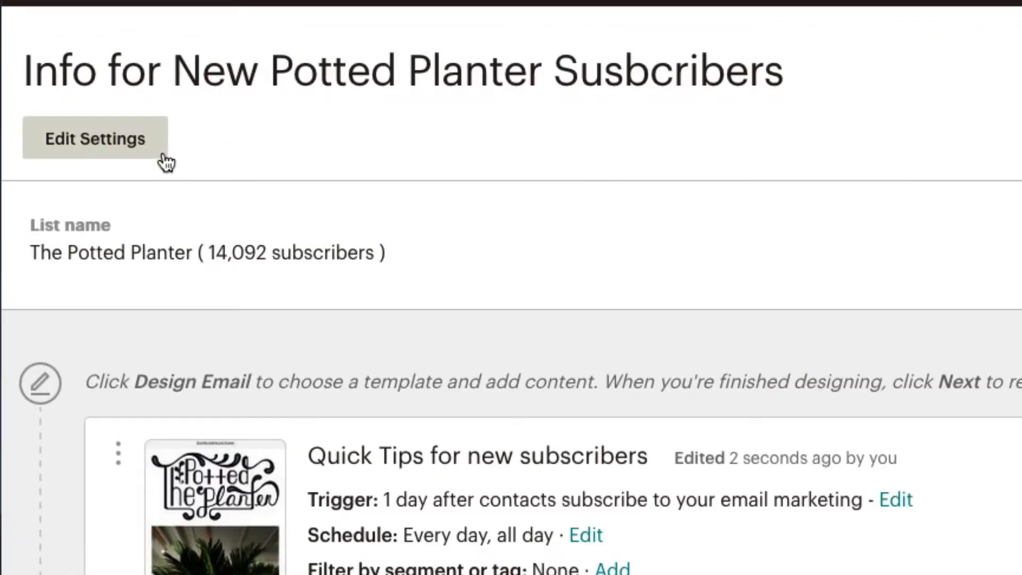
- In workflow settings, enable activity digest email, Conversations for replies, and first-name To field personalization
{"action": "left_click", "coordinate": [94, 138]}
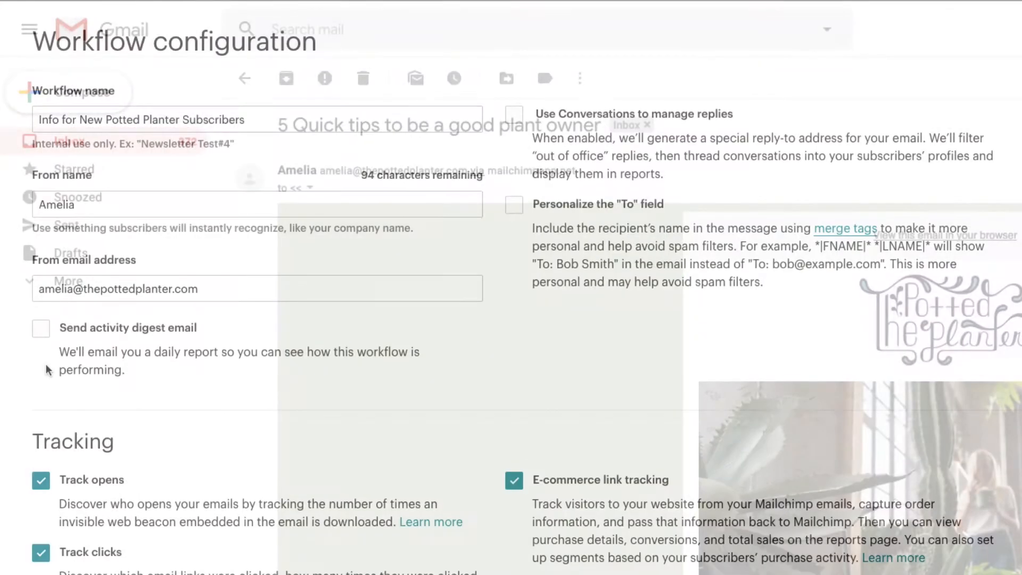
{"action": "left_click", "coordinate": [41, 328]}
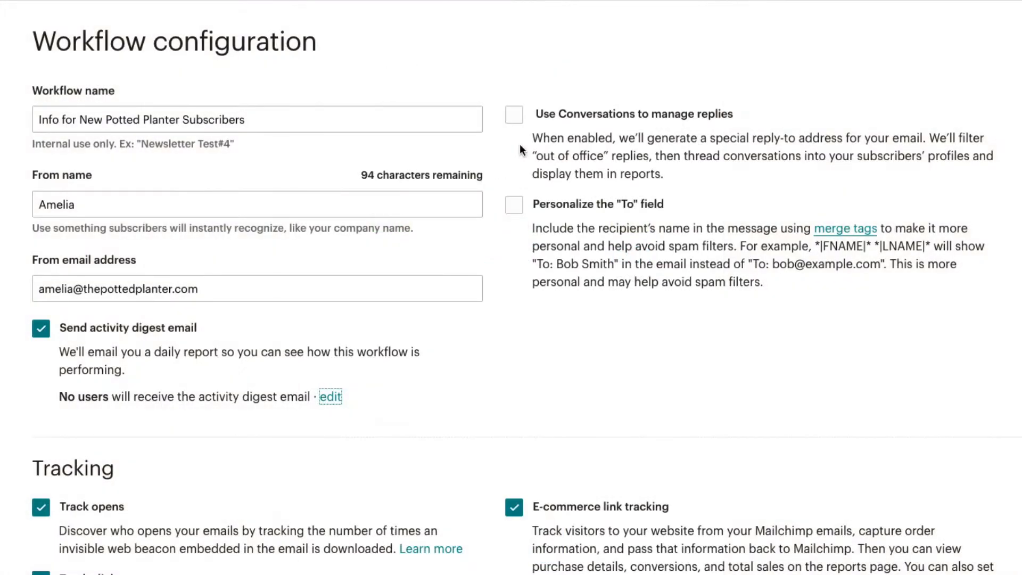
{"action": "left_click", "coordinate": [514, 114]}
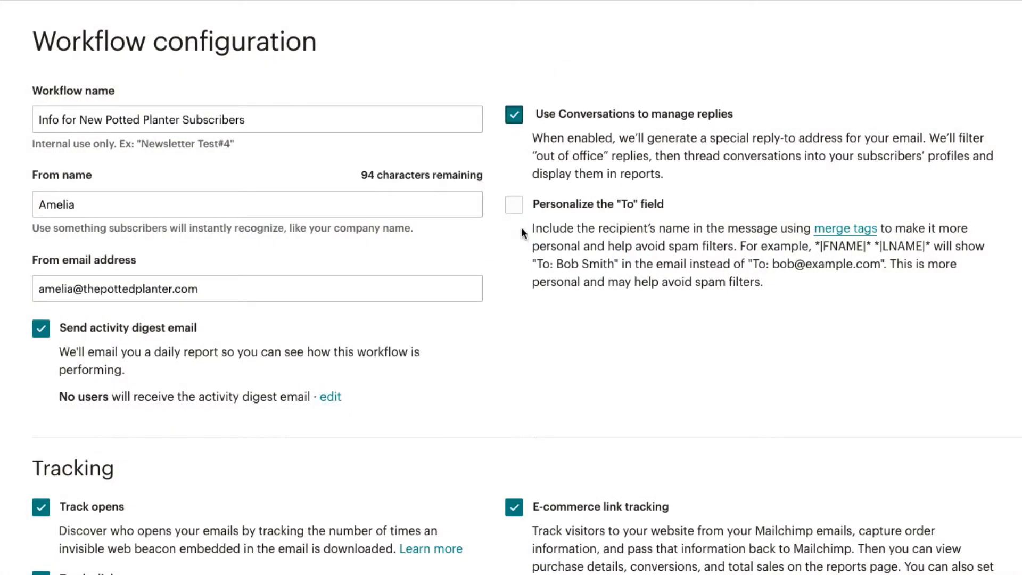
{"action": "left_click", "coordinate": [515, 205]}
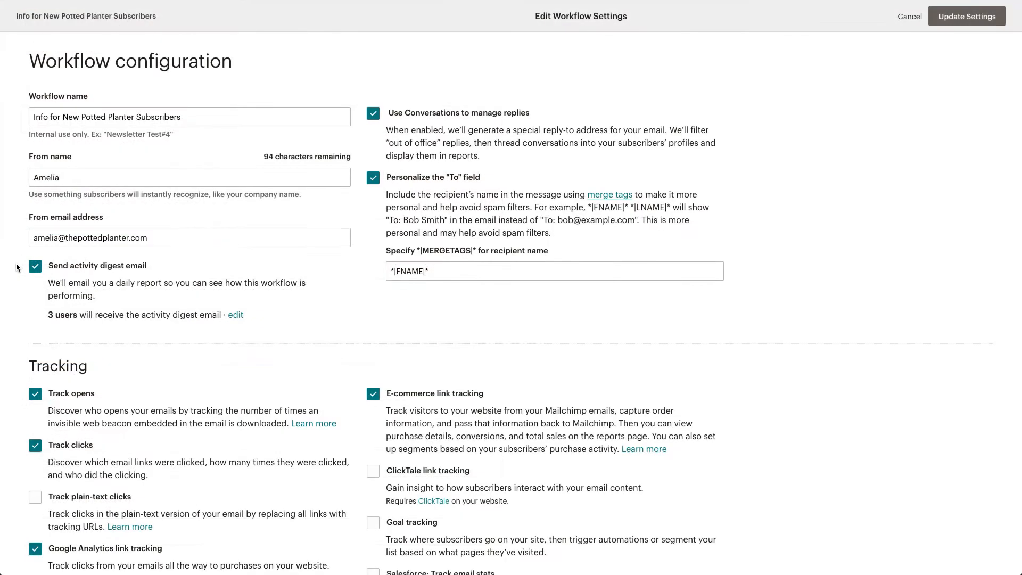
- Under Tracking, enable plain-text click tracking, ClickTale link tracking, goal tracking and both Salesforce options
{"action": "scroll", "scroll_direction": "down", "scroll_amount": 3}
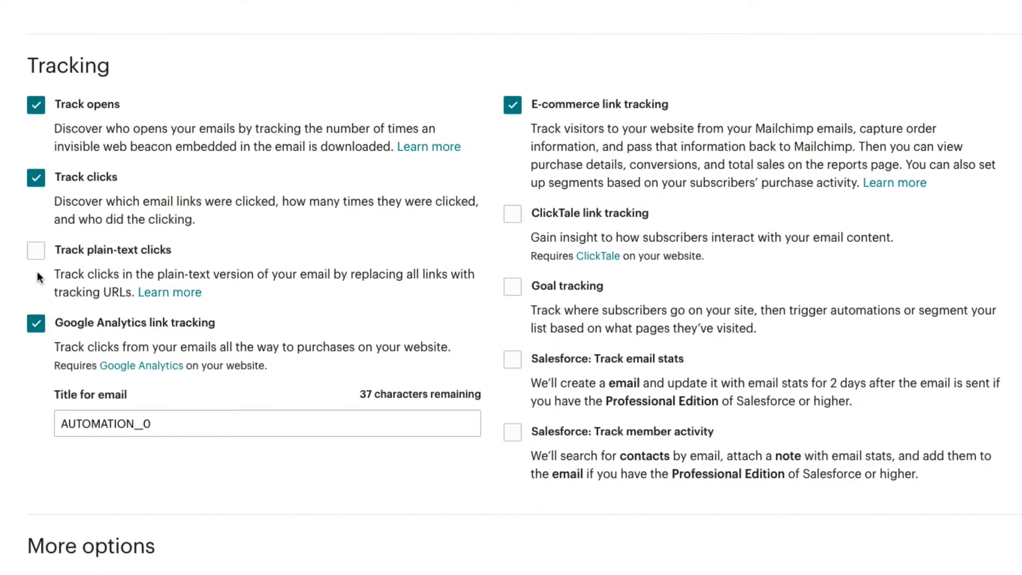
{"action": "left_click", "coordinate": [35, 249]}
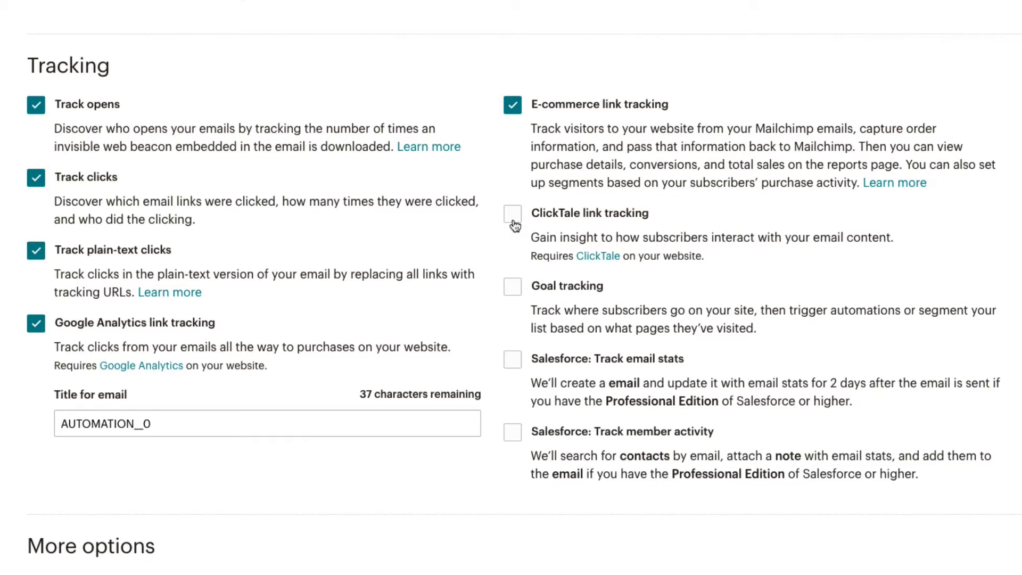
{"action": "left_click", "coordinate": [512, 214]}
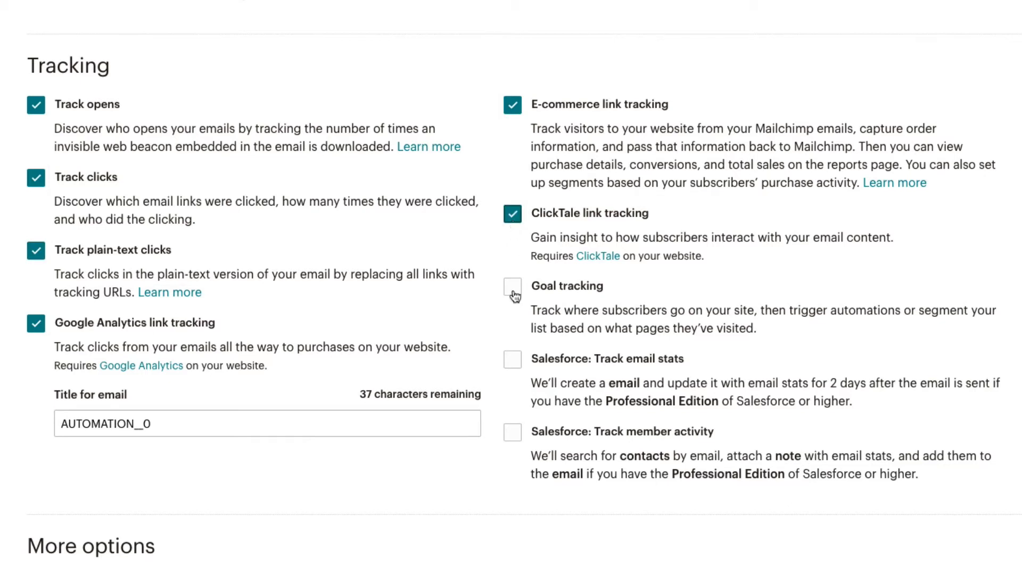
{"action": "left_click", "coordinate": [511, 285]}
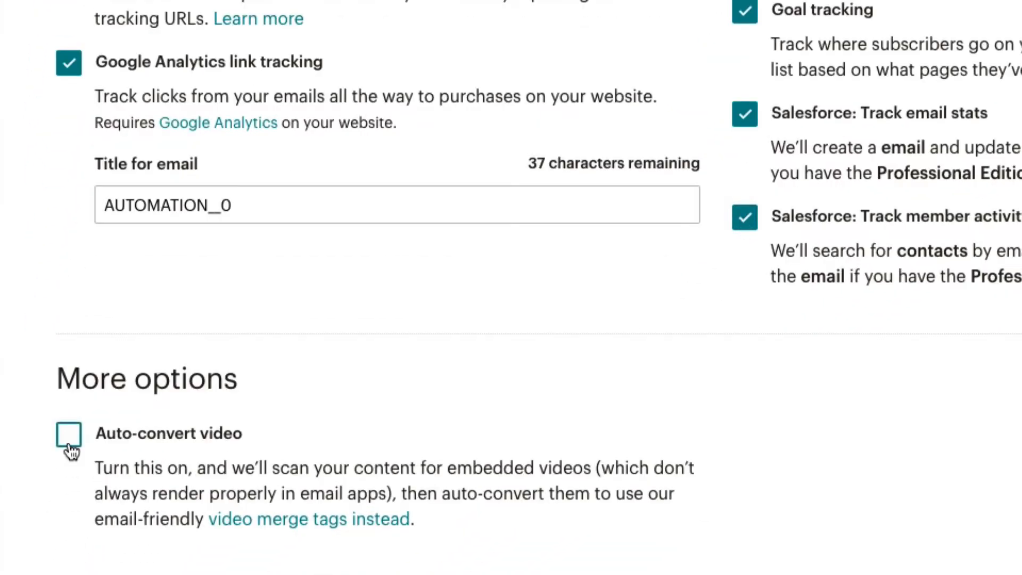
- Under More options, enable Auto-convert video and view the video merge tags help article
{"action": "left_click", "coordinate": [68, 436]}
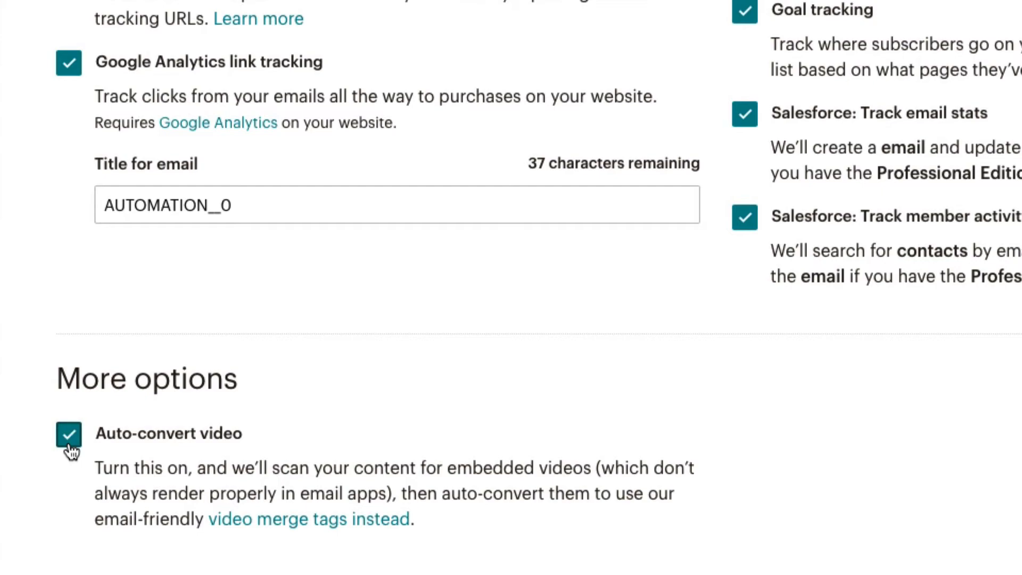
{"action": "left_click", "coordinate": [283, 519]}
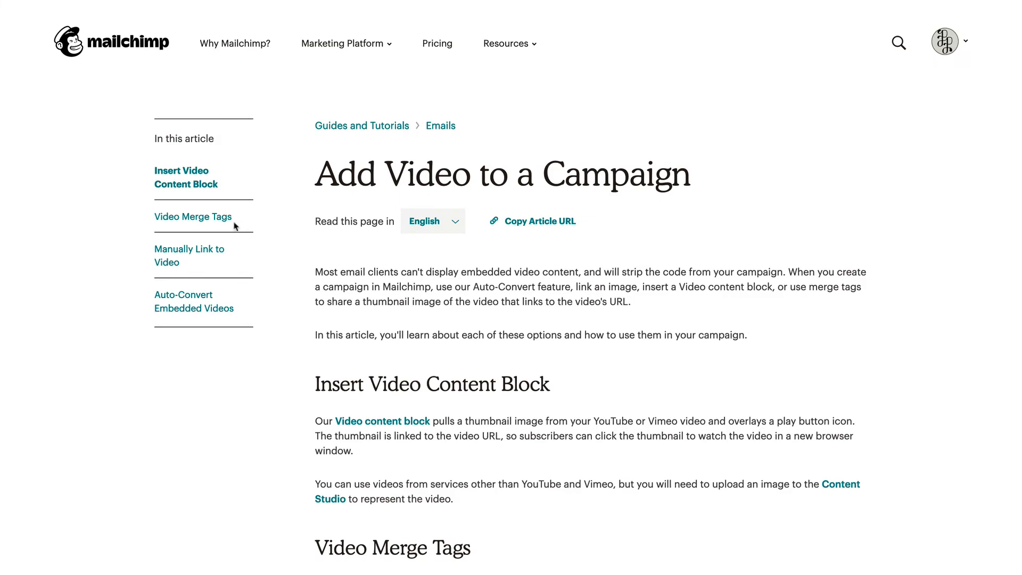
{"action": "scroll", "scroll_direction": "down", "scroll_amount": 3}
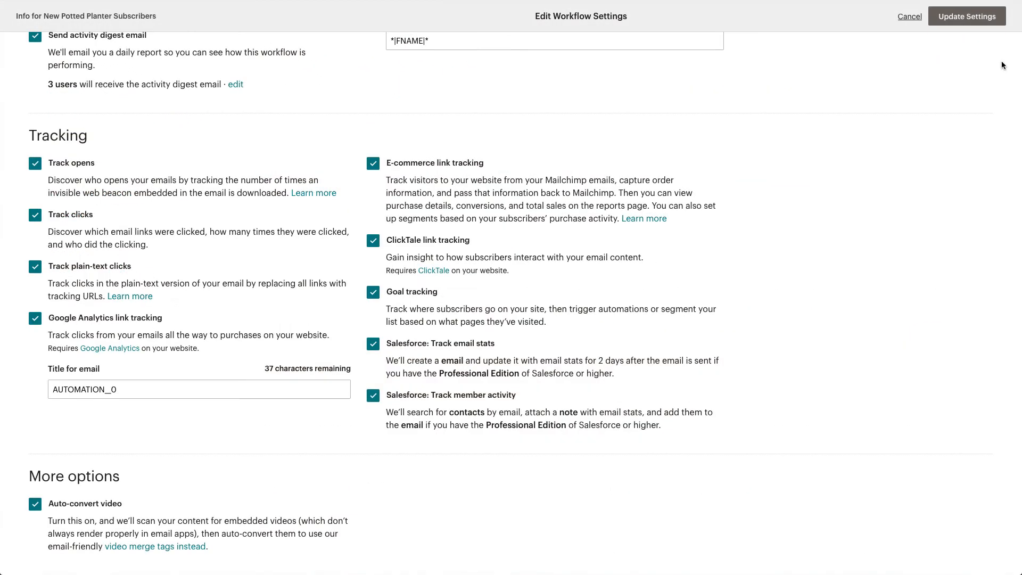
- Save the updated workflow settings and continue to the Ready to send review page
{"action": "scroll", "scroll_direction": "up", "scroll_amount": 3}
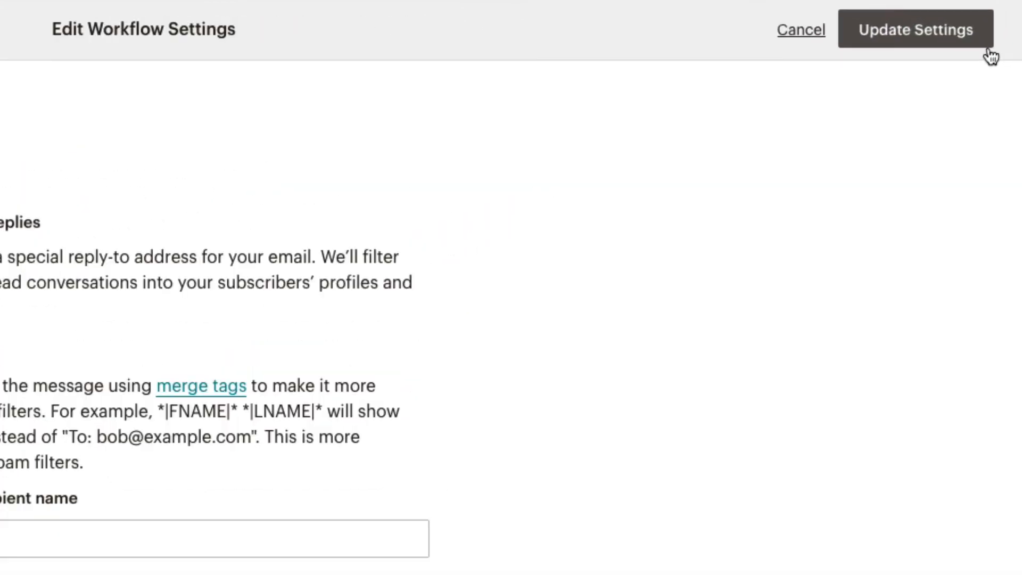
{"action": "left_click", "coordinate": [914, 28]}
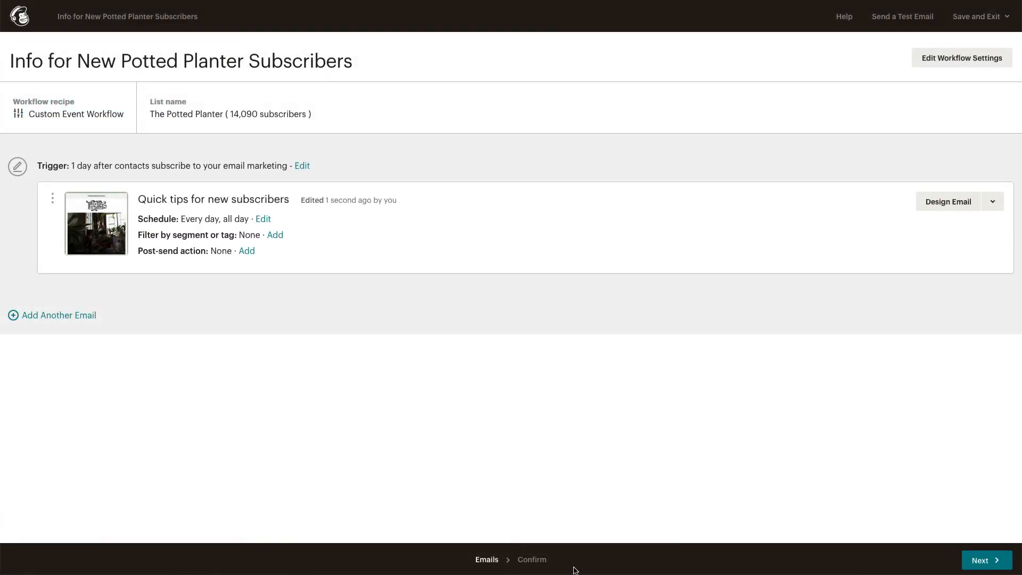
{"action": "left_click", "coordinate": [987, 560]}
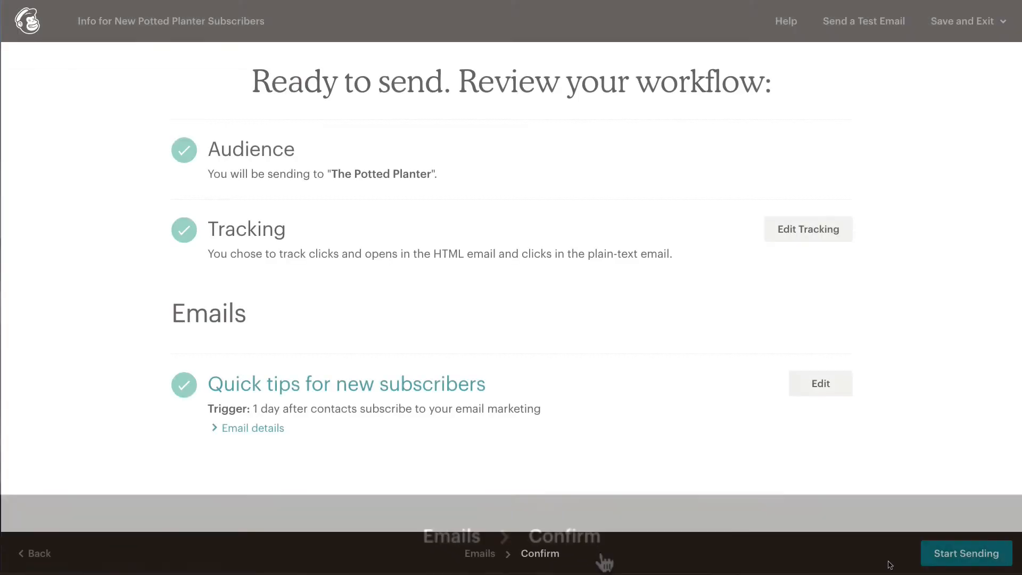